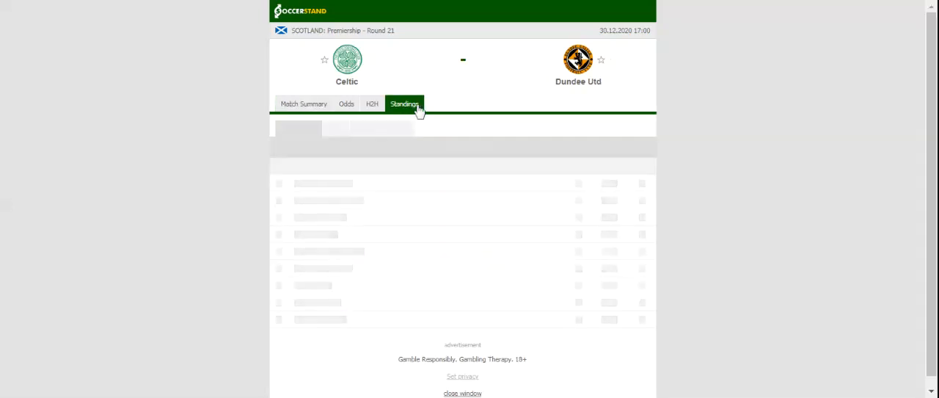
View the league standings, then switch to the H2H tab for Celtic vs Dundee Utd
{"action": "left_click", "coordinate": [404, 104]}
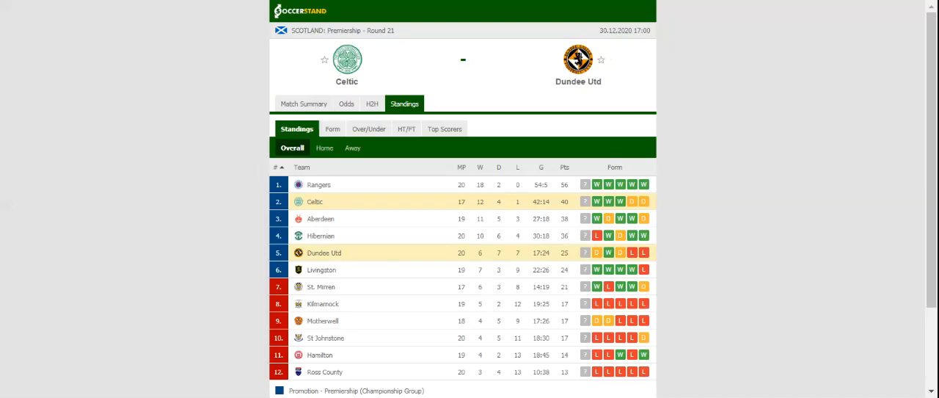
{"action": "left_click", "coordinate": [372, 103]}
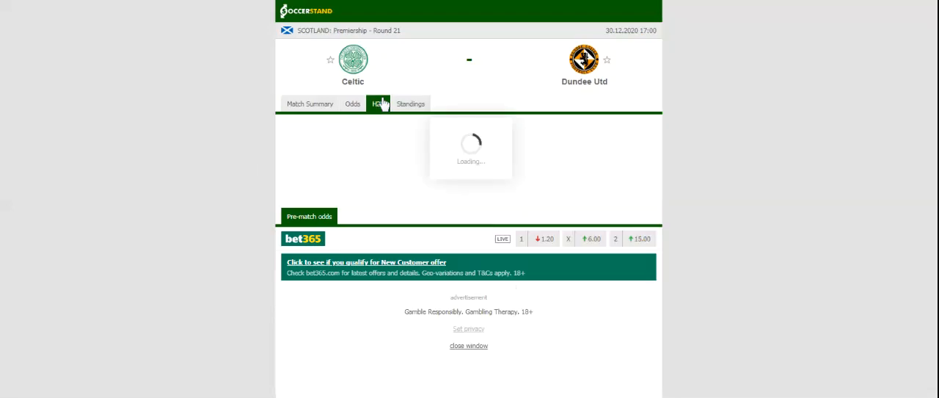
{"action": "left_click", "coordinate": [378, 103]}
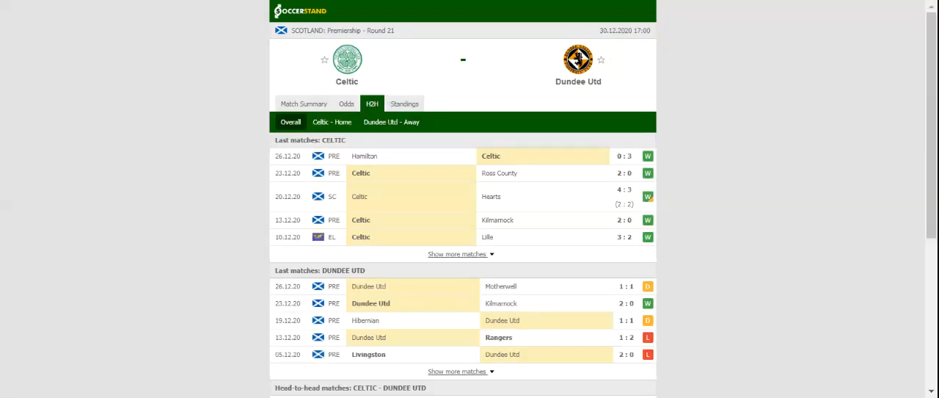